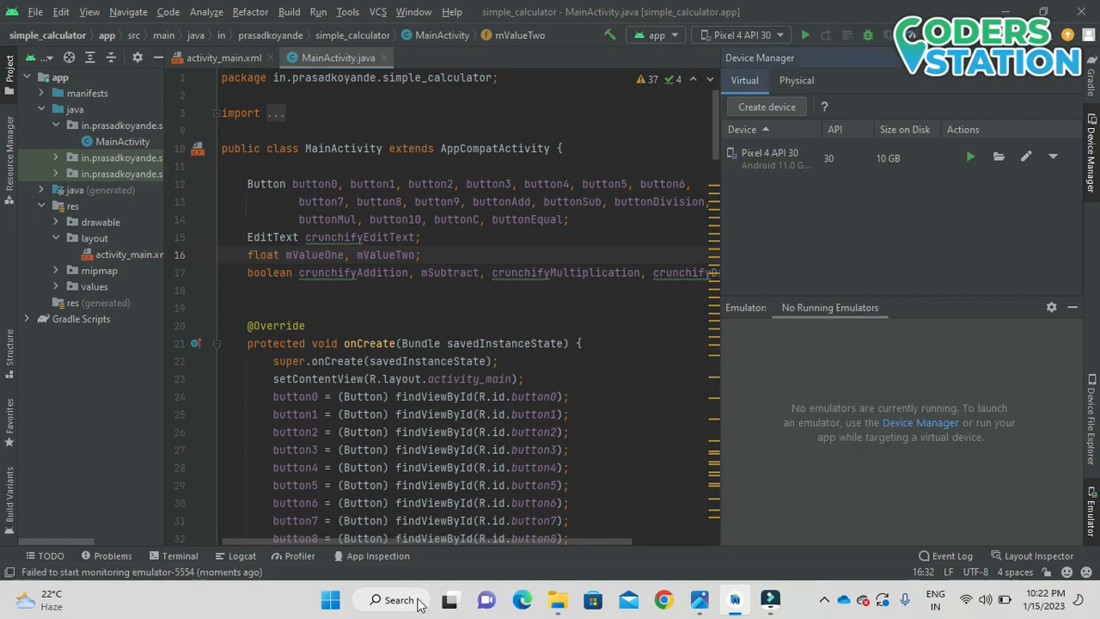
{"action": "mouse_move", "coordinate": [622, 453]}
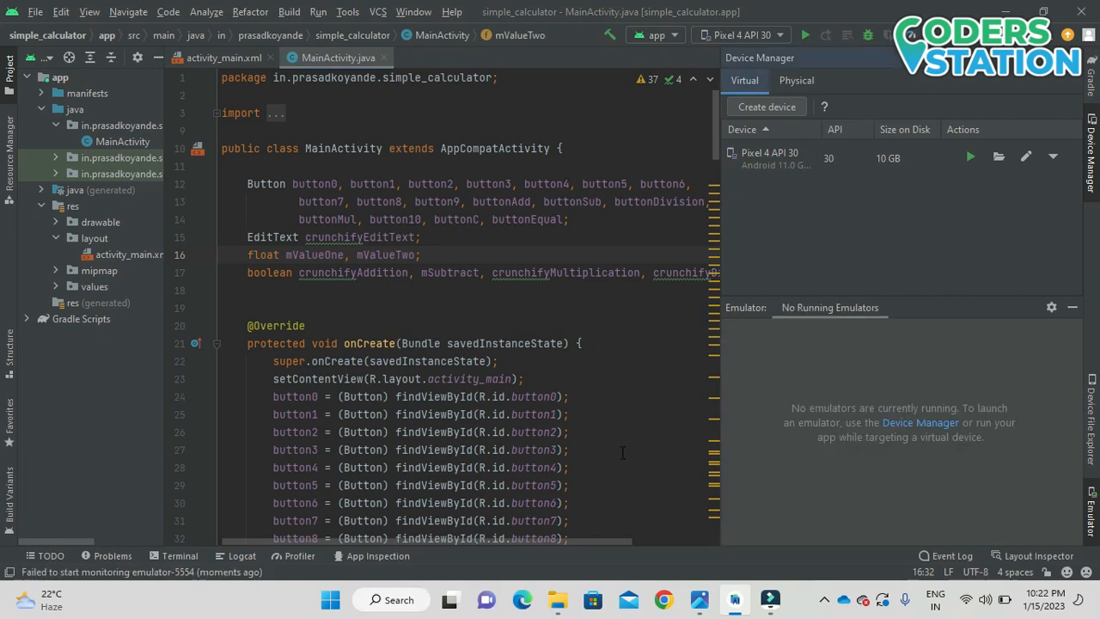
Step: Wipe the Pixel 4 API 30 device's user data from its overflow menu and confirm, reducing it to 2.4 GB
{"action": "left_click", "coordinate": [570, 450]}
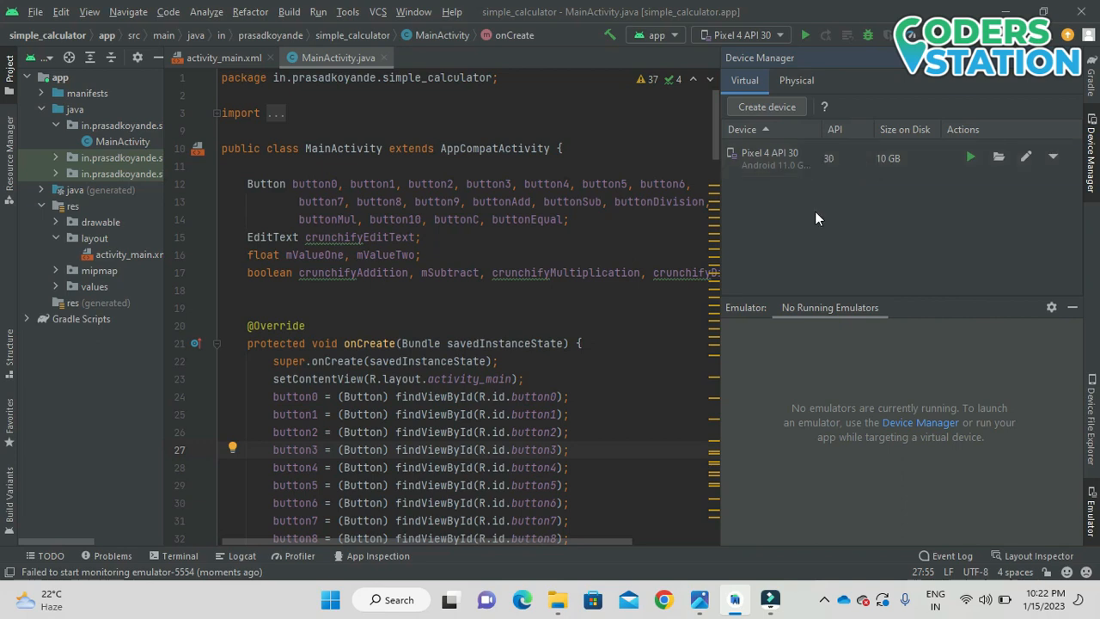
{"action": "mouse_move", "coordinate": [1053, 158]}
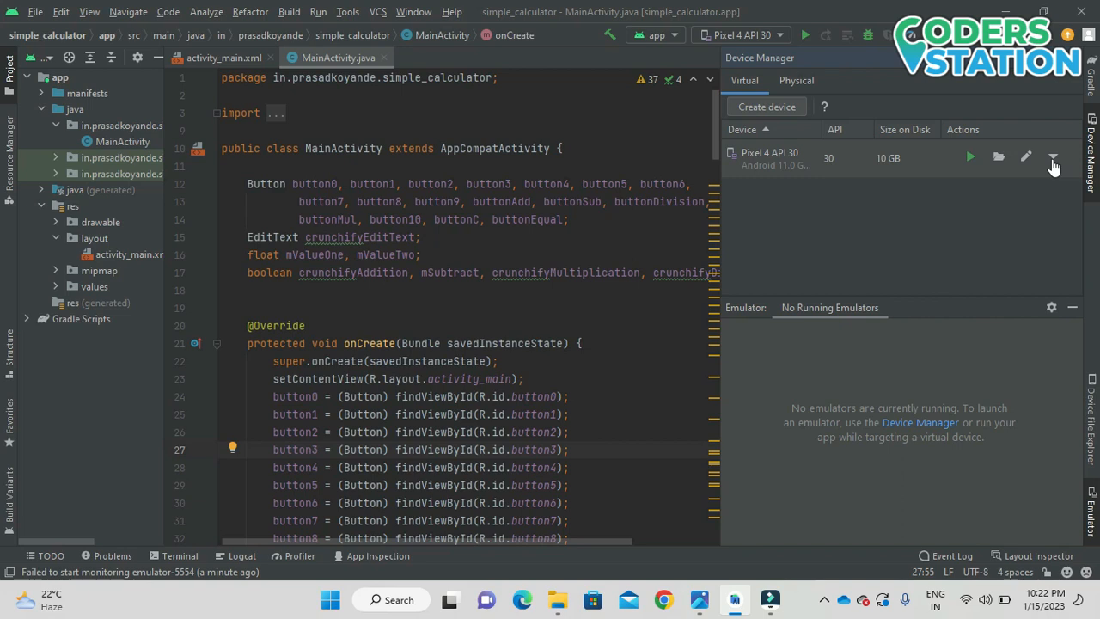
{"action": "left_click", "coordinate": [1051, 158]}
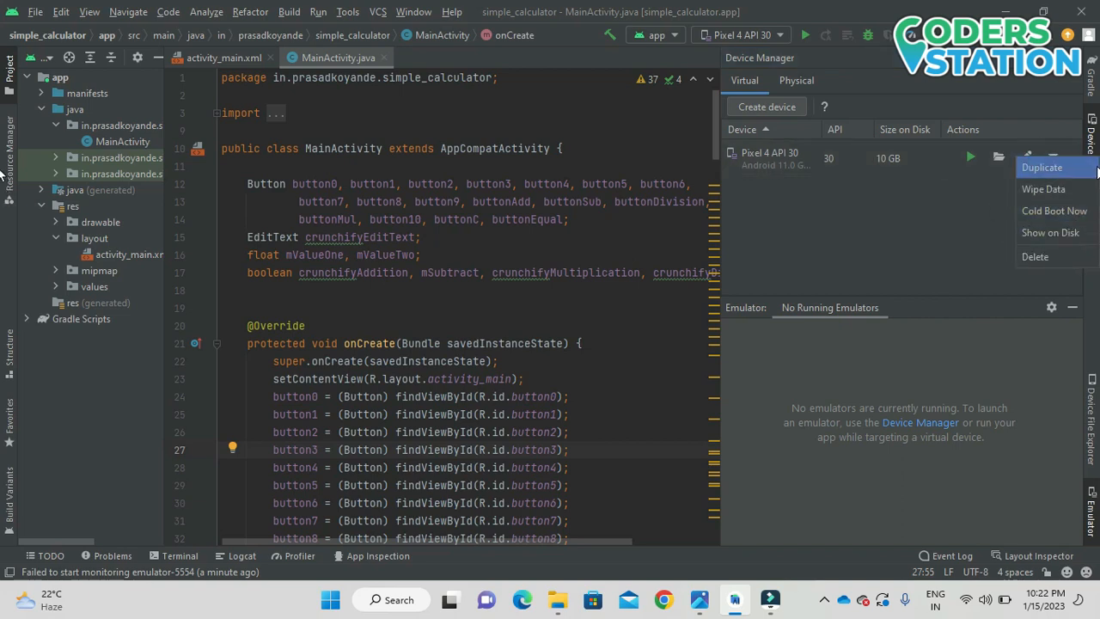
{"action": "mouse_move", "coordinate": [1050, 232]}
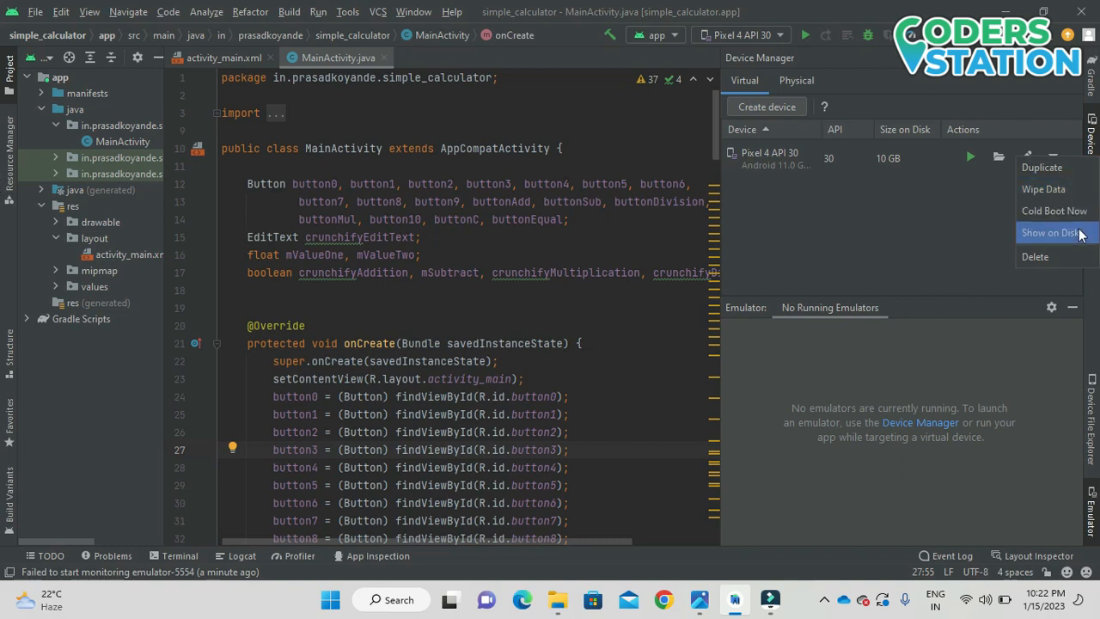
{"action": "mouse_move", "coordinate": [1078, 234]}
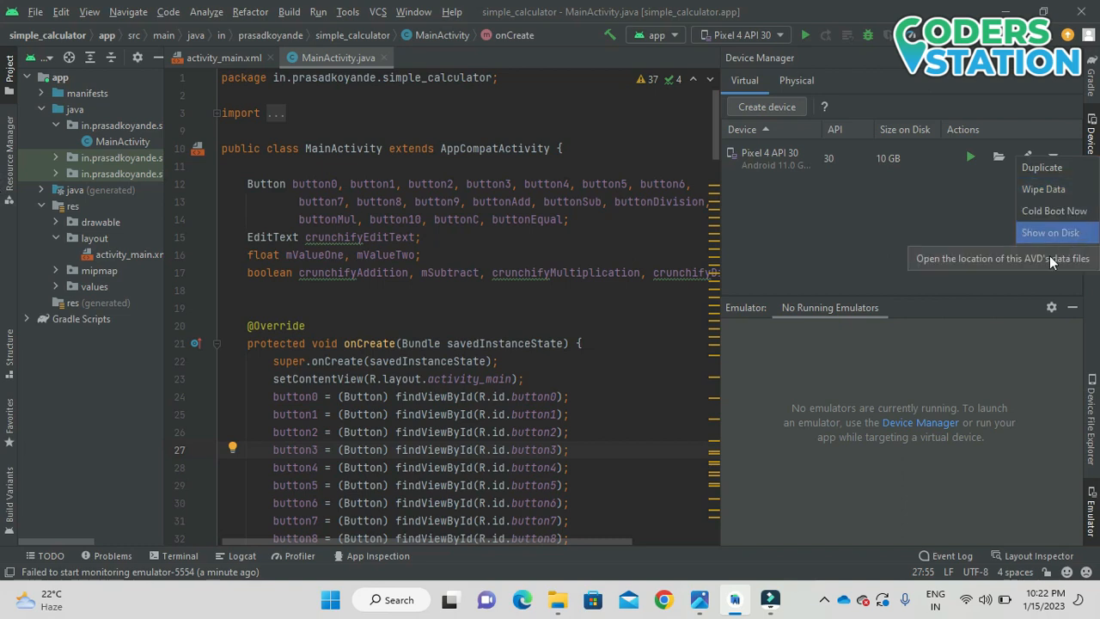
{"action": "mouse_move", "coordinate": [1056, 210]}
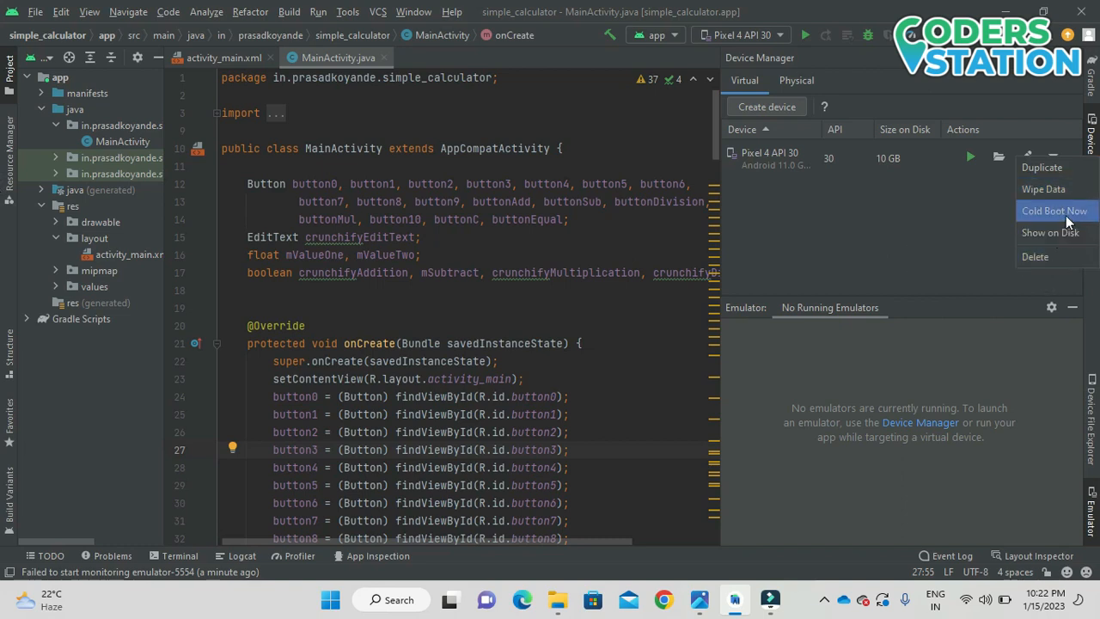
{"action": "mouse_move", "coordinate": [1049, 189]}
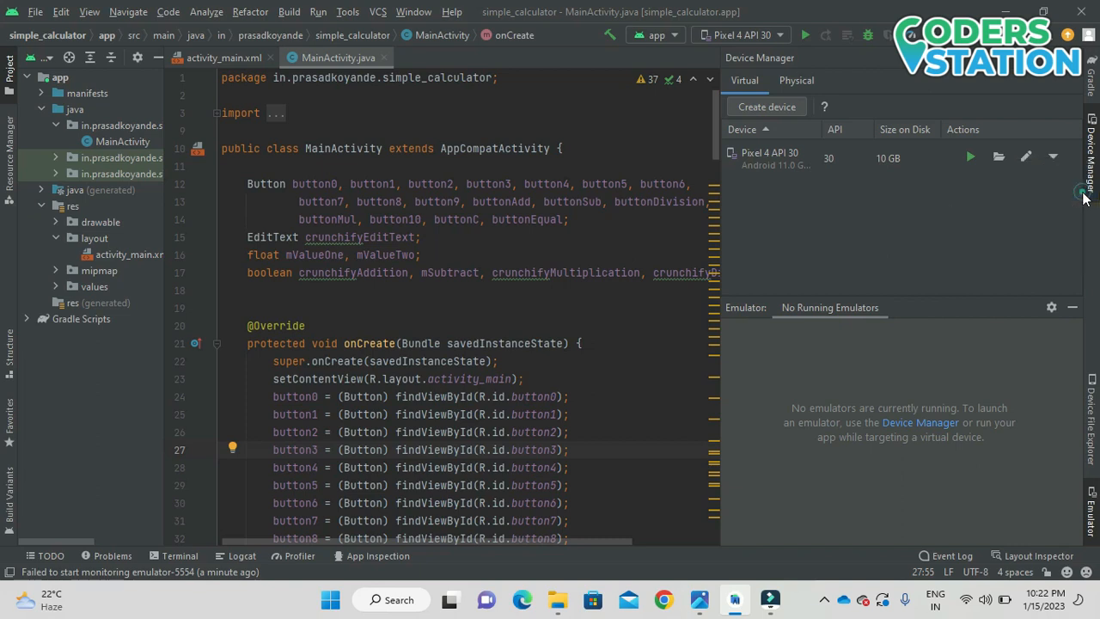
{"action": "left_click", "coordinate": [1051, 155]}
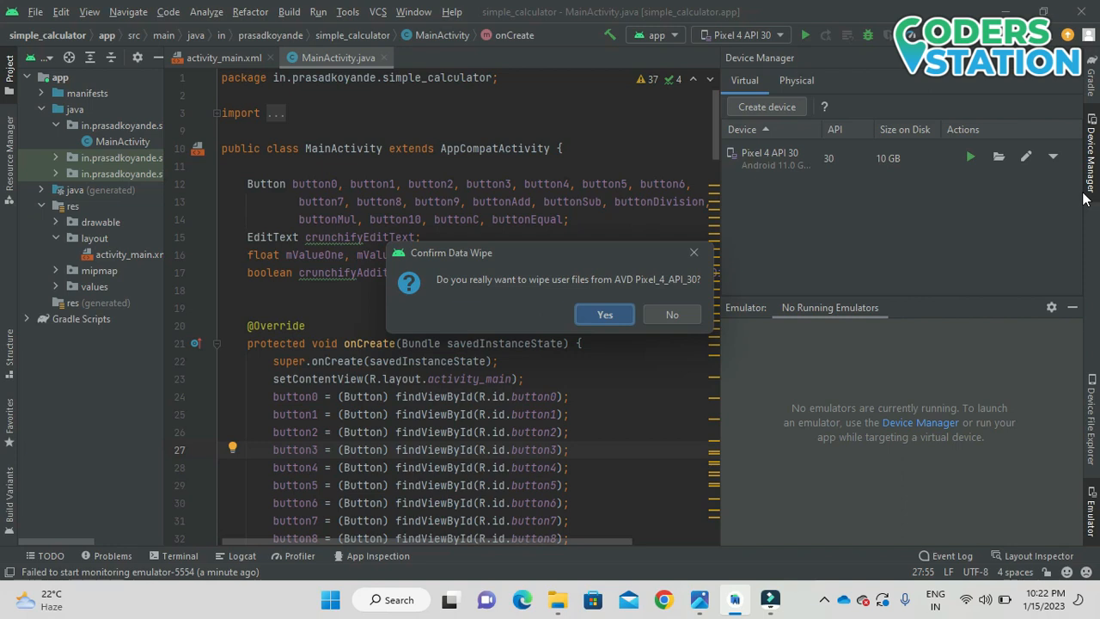
{"action": "mouse_move", "coordinate": [707, 249]}
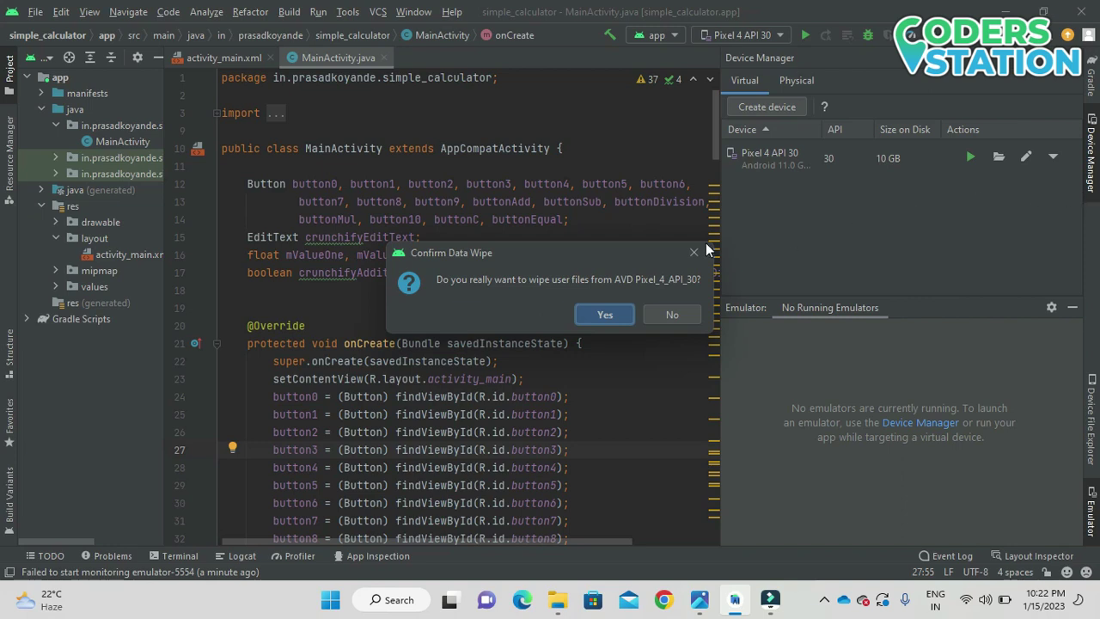
{"action": "mouse_move", "coordinate": [517, 358]}
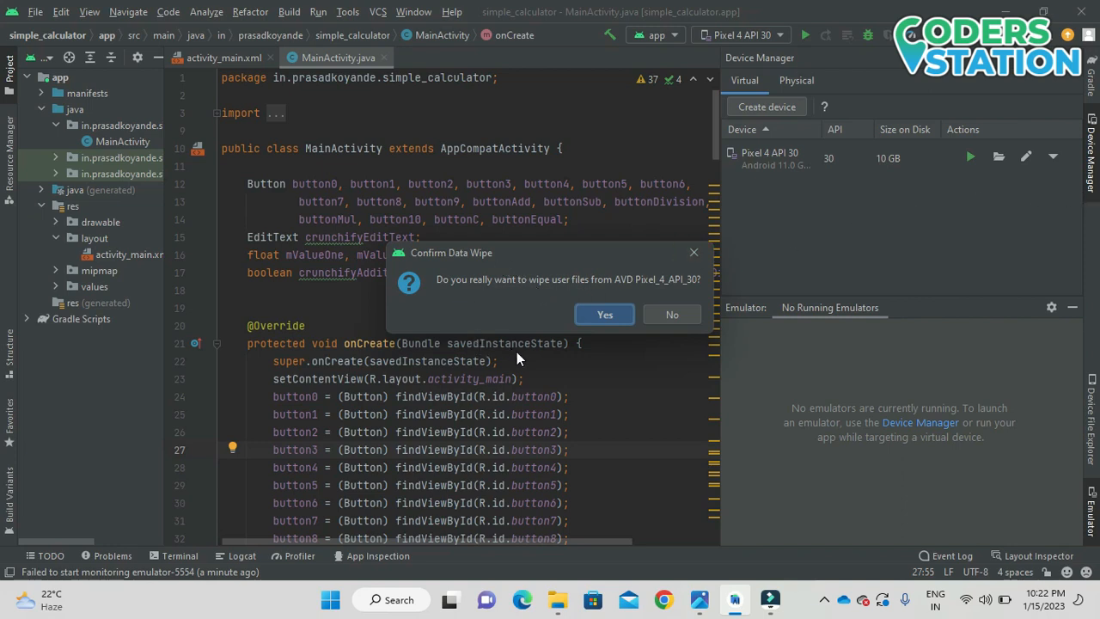
{"action": "mouse_move", "coordinate": [519, 294]}
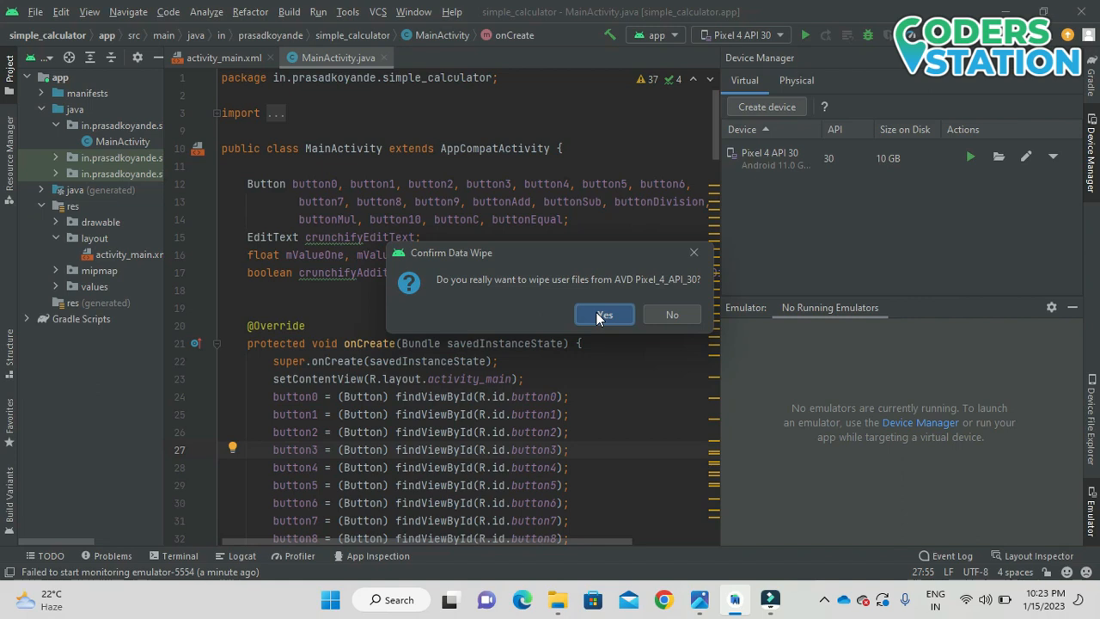
{"action": "left_click", "coordinate": [605, 313]}
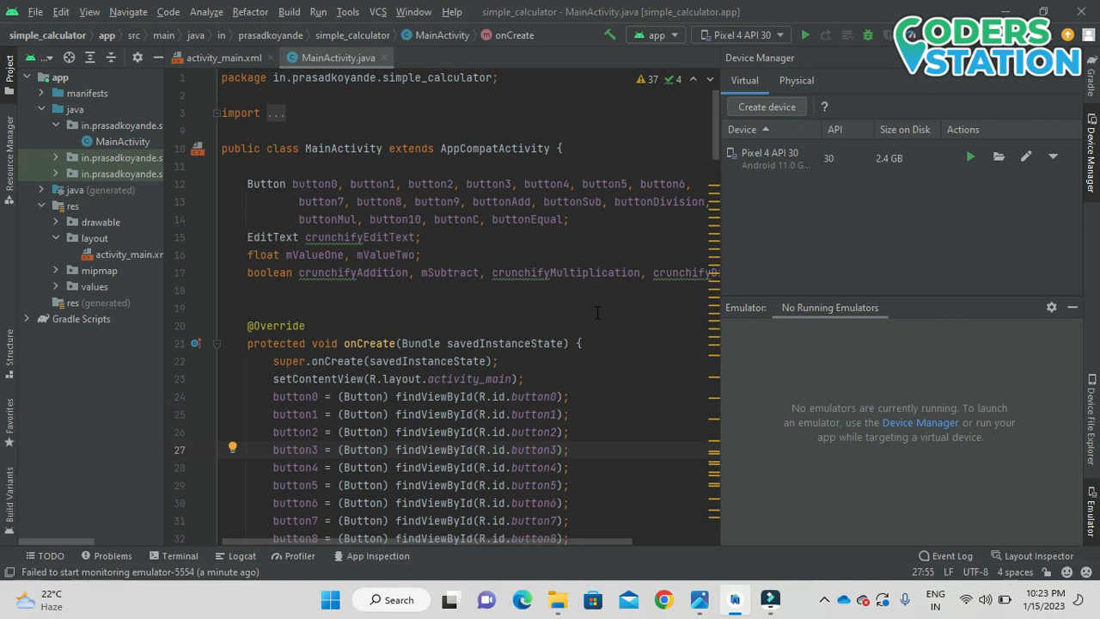
{"action": "mouse_move", "coordinate": [885, 170]}
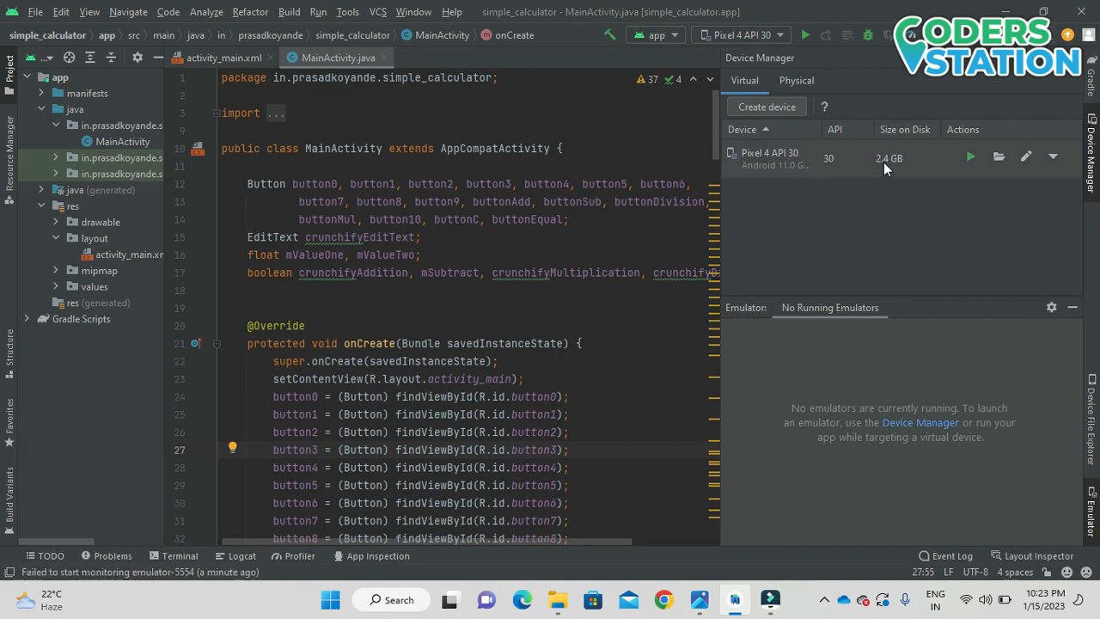
{"action": "mouse_move", "coordinate": [901, 181]}
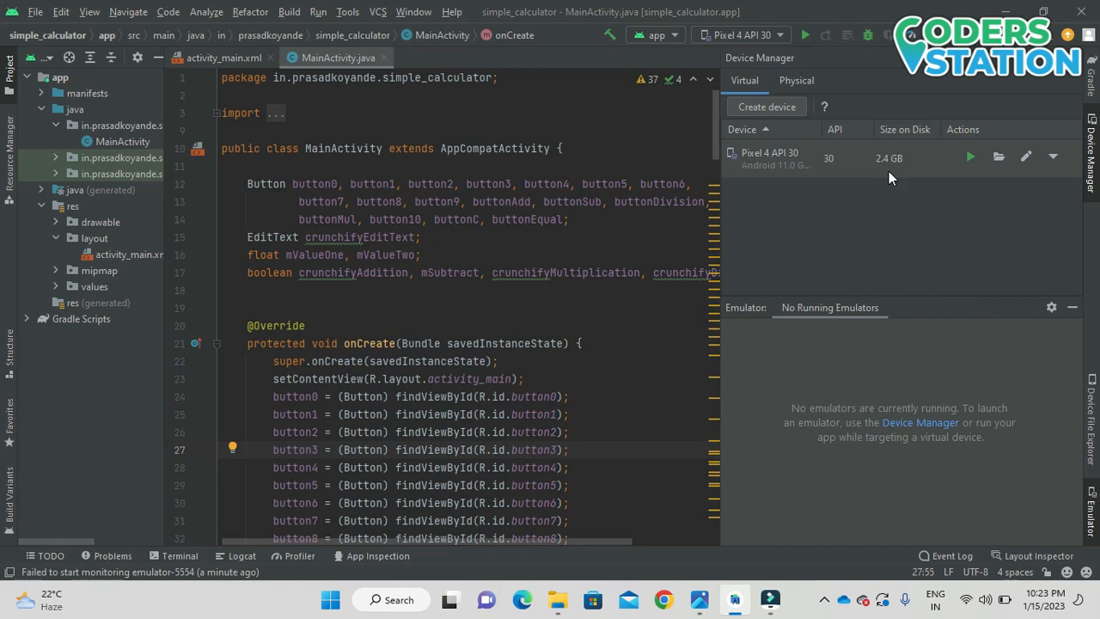
{"action": "mouse_move", "coordinate": [974, 158]}
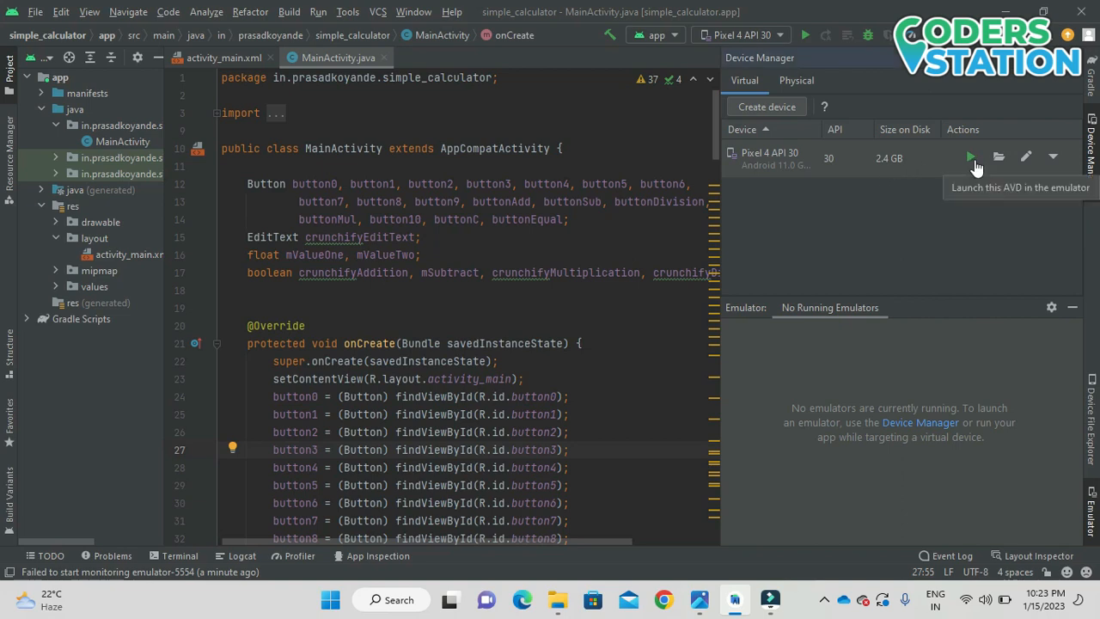
Step: Launch the freshly wiped Pixel 4 API 30 device in the emulator
{"action": "left_click", "coordinate": [969, 158]}
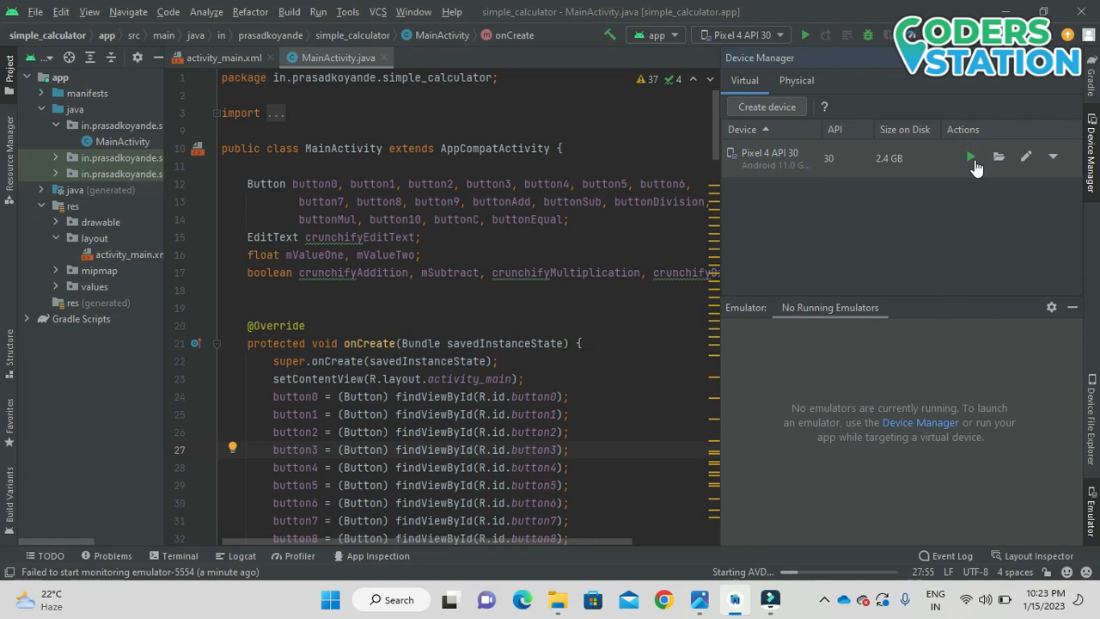
Step: Run 'app' to build and deploy simple_calculator on the booted Pixel 4 API 30 emulator
{"action": "left_click", "coordinate": [970, 156]}
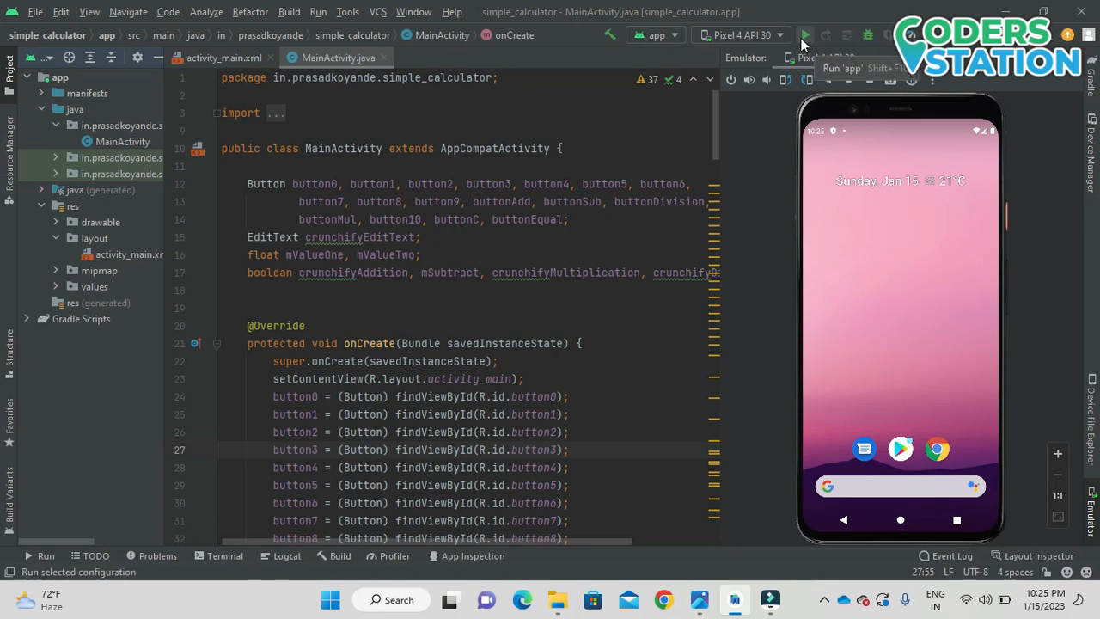
{"action": "left_click", "coordinate": [800, 34]}
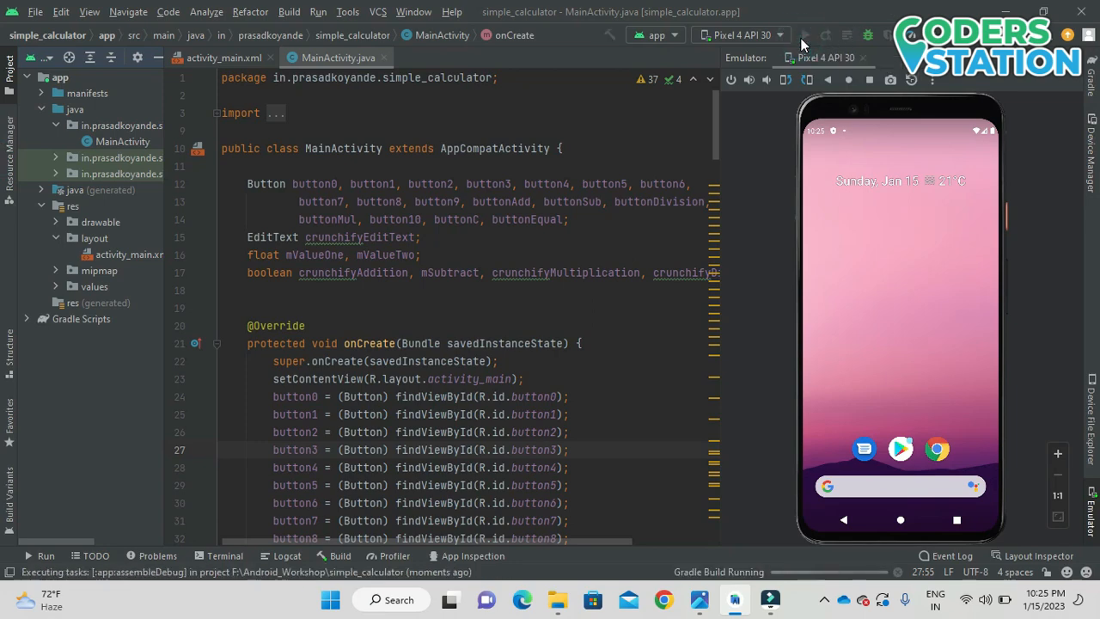